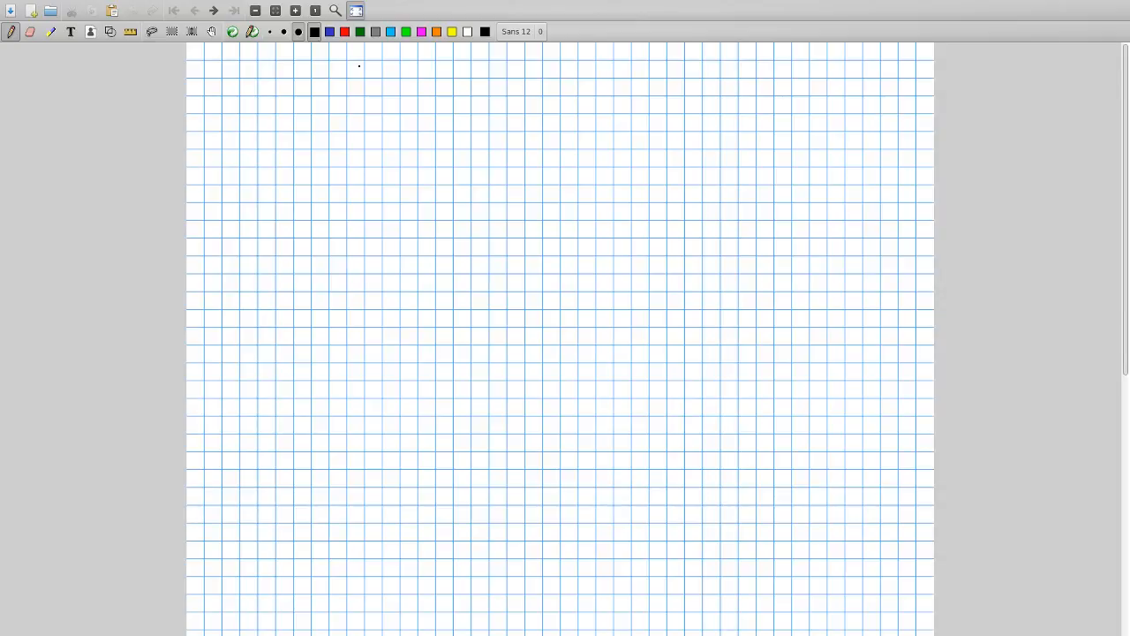
# Draw a stick figure with sound waves to a microphone and a car below sending noise to it.
pyautogui.moveTo(286, 144); pyautogui.dragTo(282, 212)
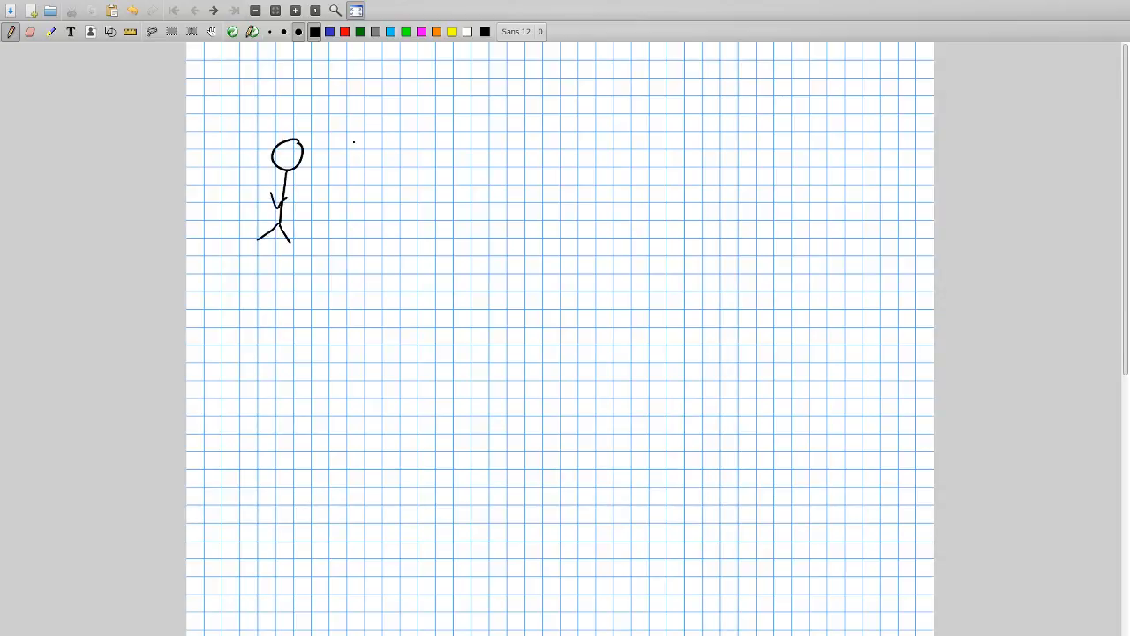
pyautogui.moveTo(349, 145); pyautogui.dragTo(396, 142)
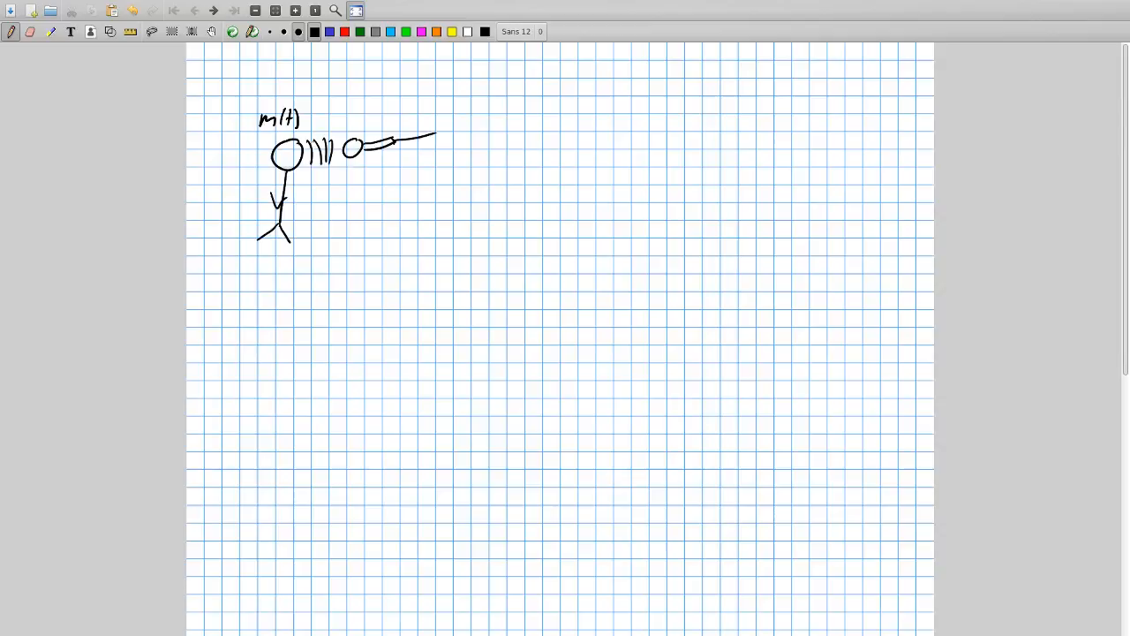
pyautogui.moveTo(403, 115); pyautogui.dragTo(450, 127)
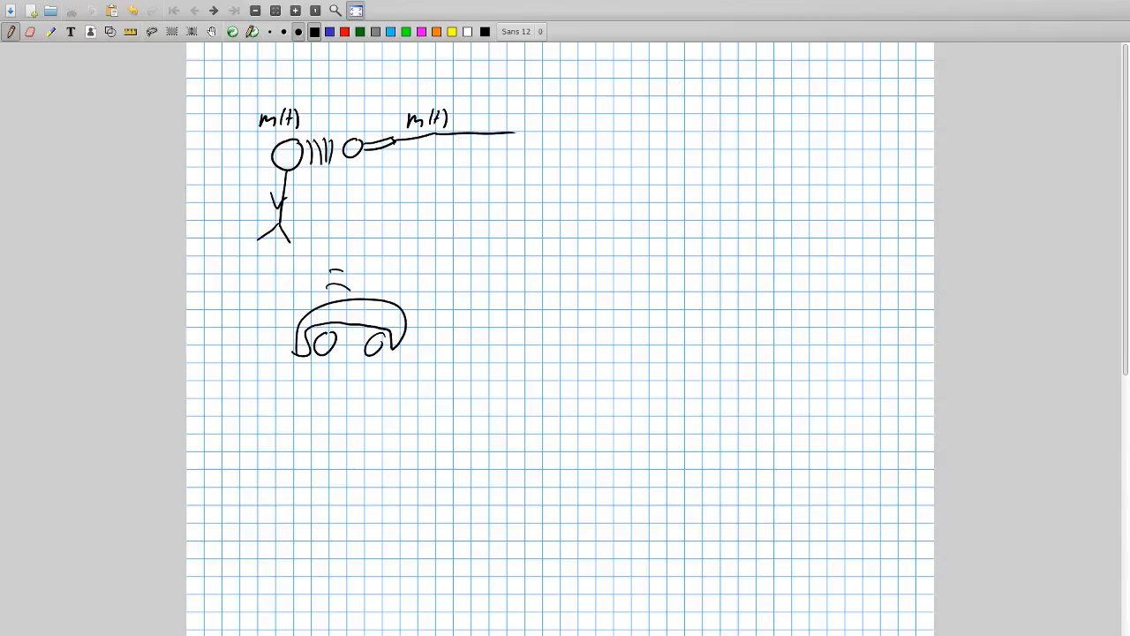
pyautogui.moveTo(344, 167); pyautogui.dragTo(336, 282)
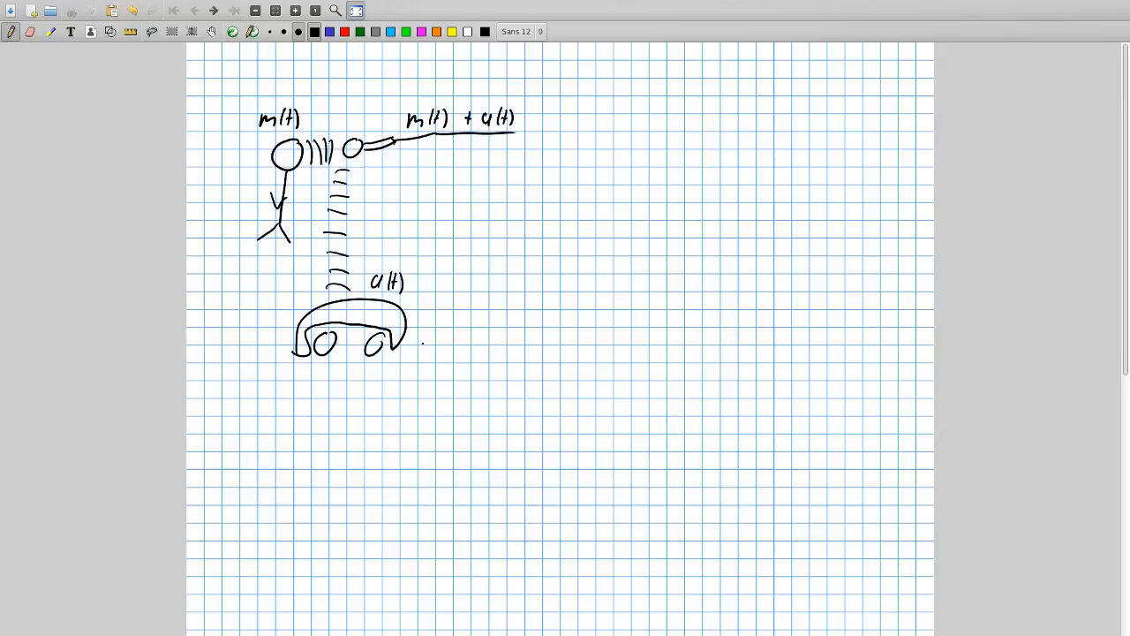
# Draw a second microphone beside the car, labelled a(t), with waves from the car.
pyautogui.moveTo(415, 350); pyautogui.dragTo(455, 349)
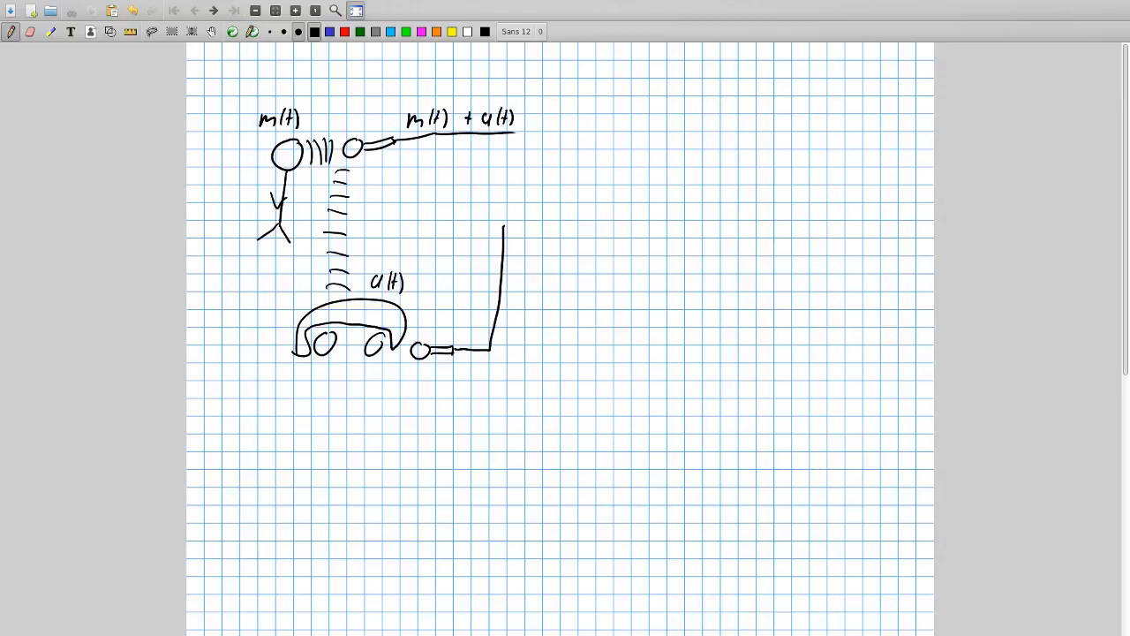
pyautogui.moveTo(503, 230); pyautogui.dragTo(534, 194)
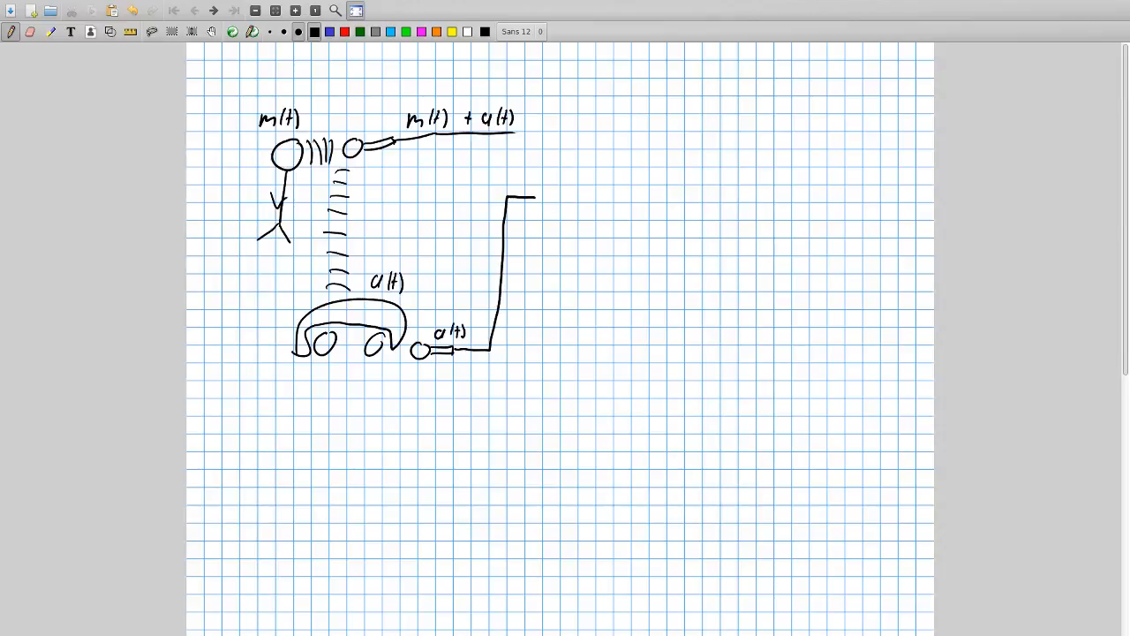
pyautogui.moveTo(402, 336); pyautogui.dragTo(415, 350)
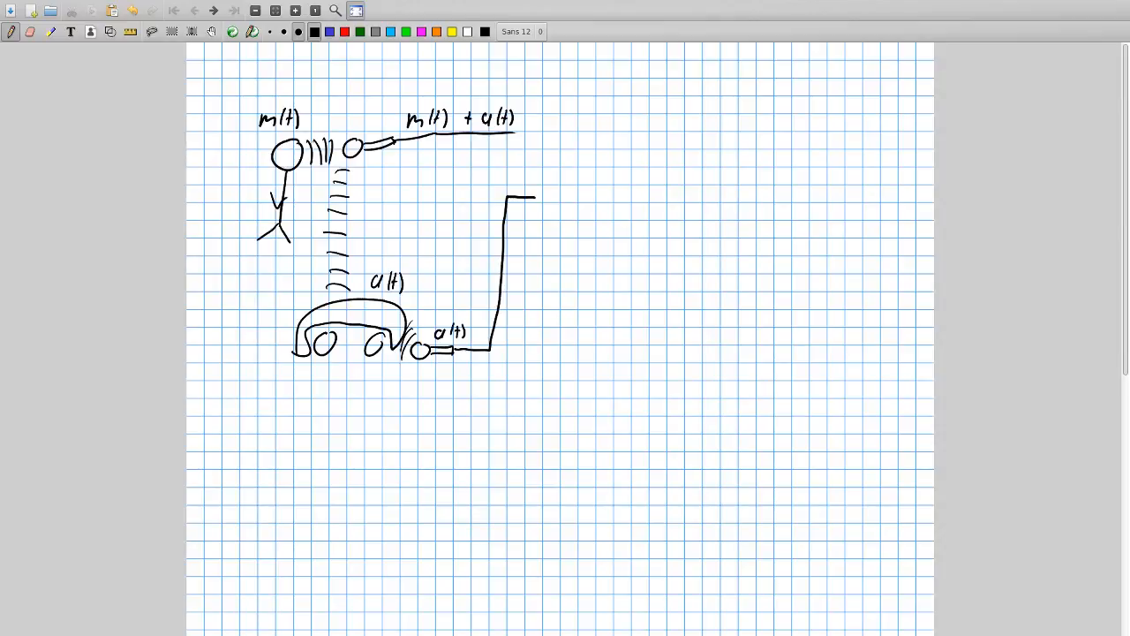
# Draw a box labelled LMS taking both signals and outputting an estimated m(t).
pyautogui.moveTo(515, 134); pyautogui.dragTo(556, 134)
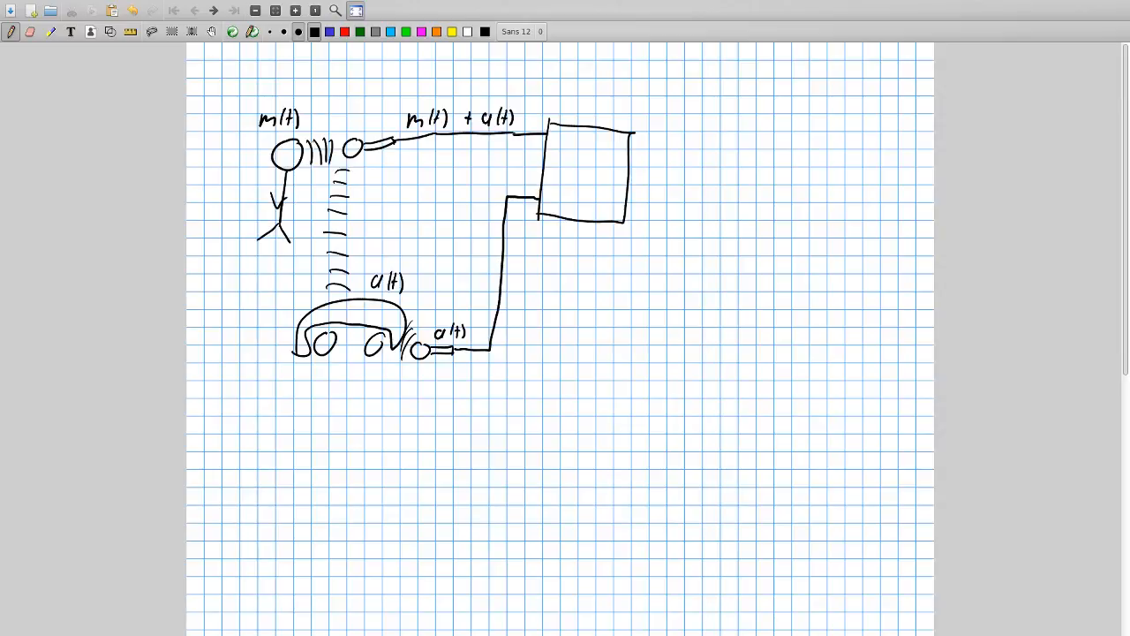
pyautogui.moveTo(556, 176); pyautogui.dragTo(601, 186)
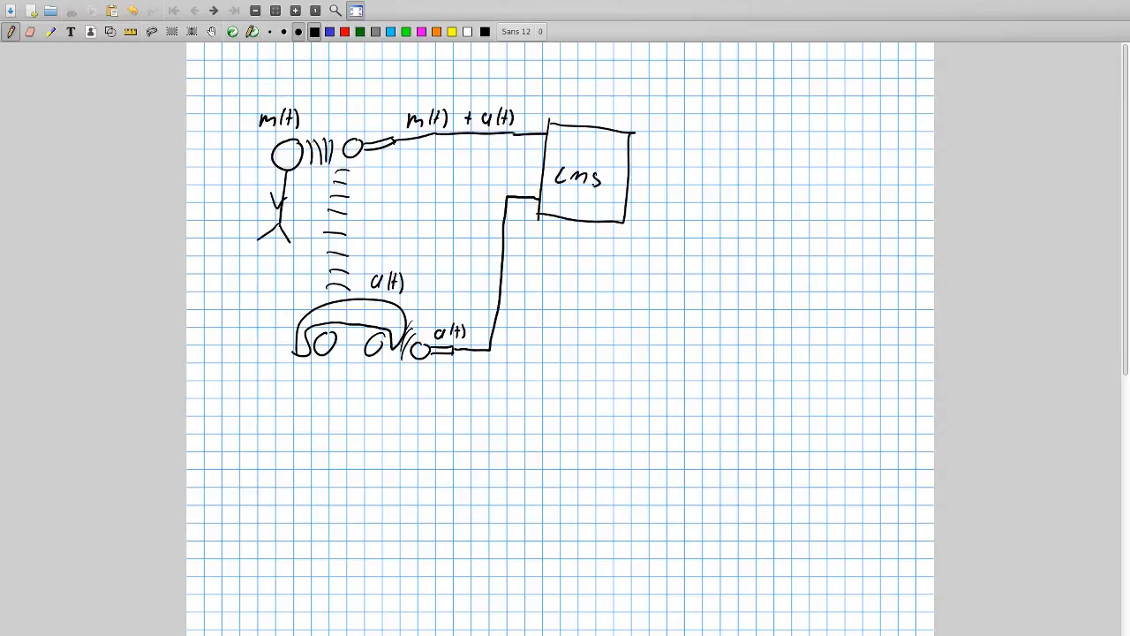
pyautogui.moveTo(632, 178); pyautogui.dragTo(722, 176)
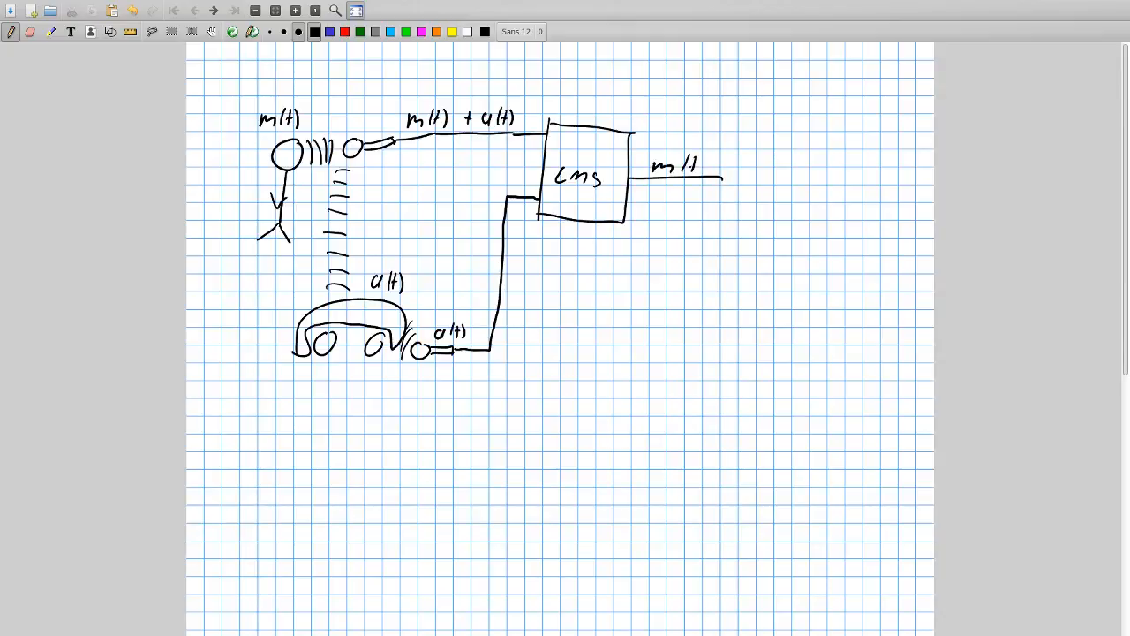
pyautogui.moveTo(667, 168); pyautogui.dragTo(685, 159)
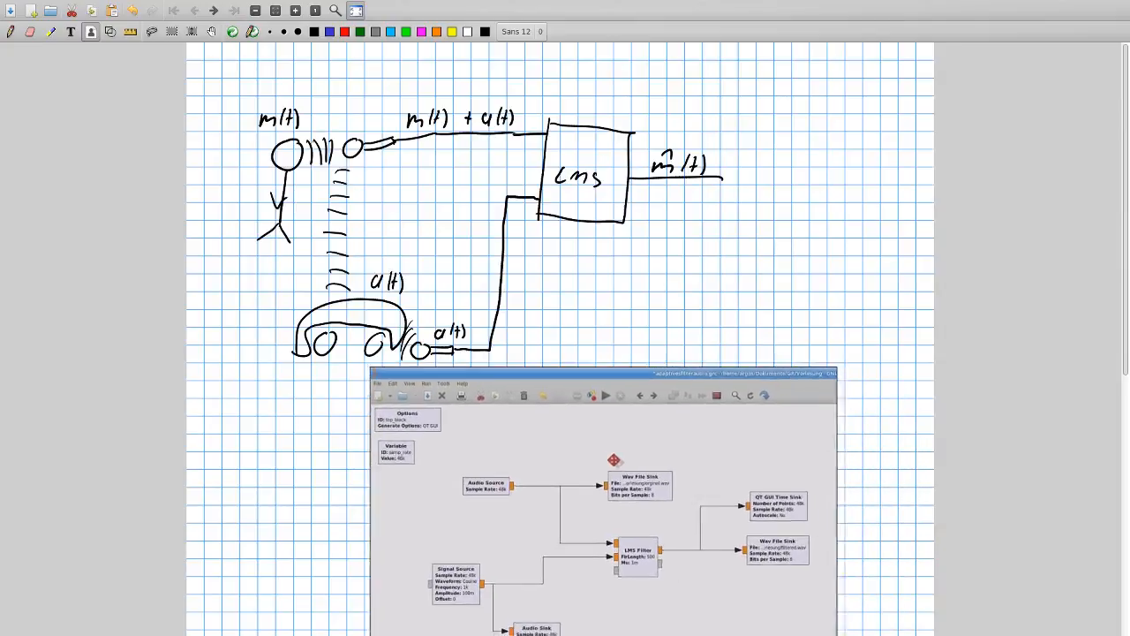
# In red, draw a microphone, stick figure and sound waves beside Audio Source on the screenshot.
pyautogui.scroll(-3)
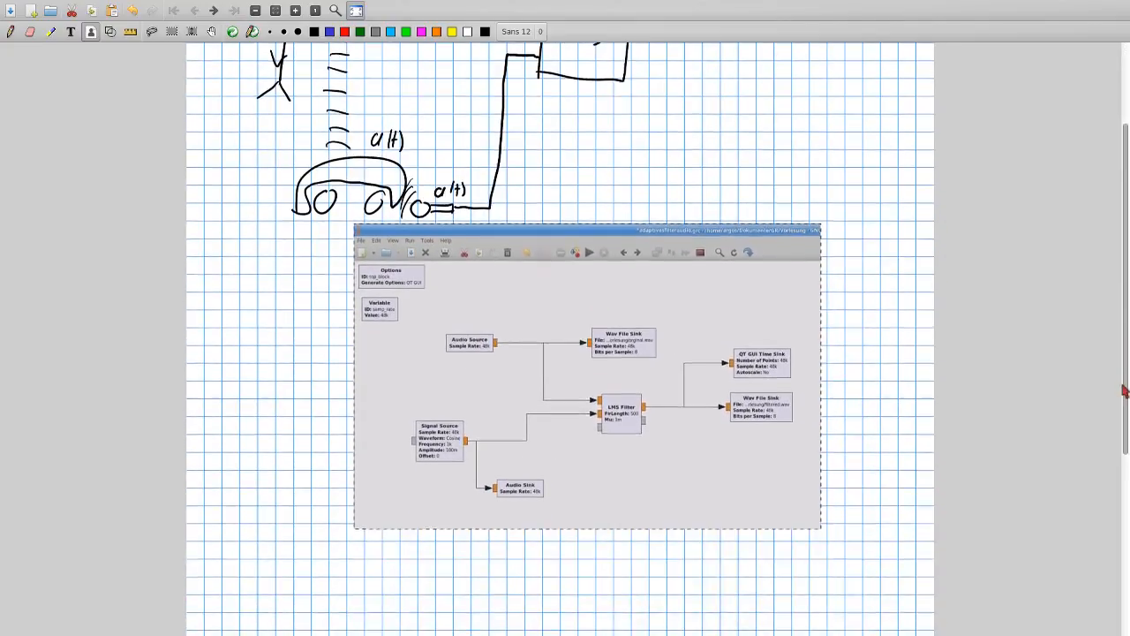
pyautogui.moveTo(344, 31)
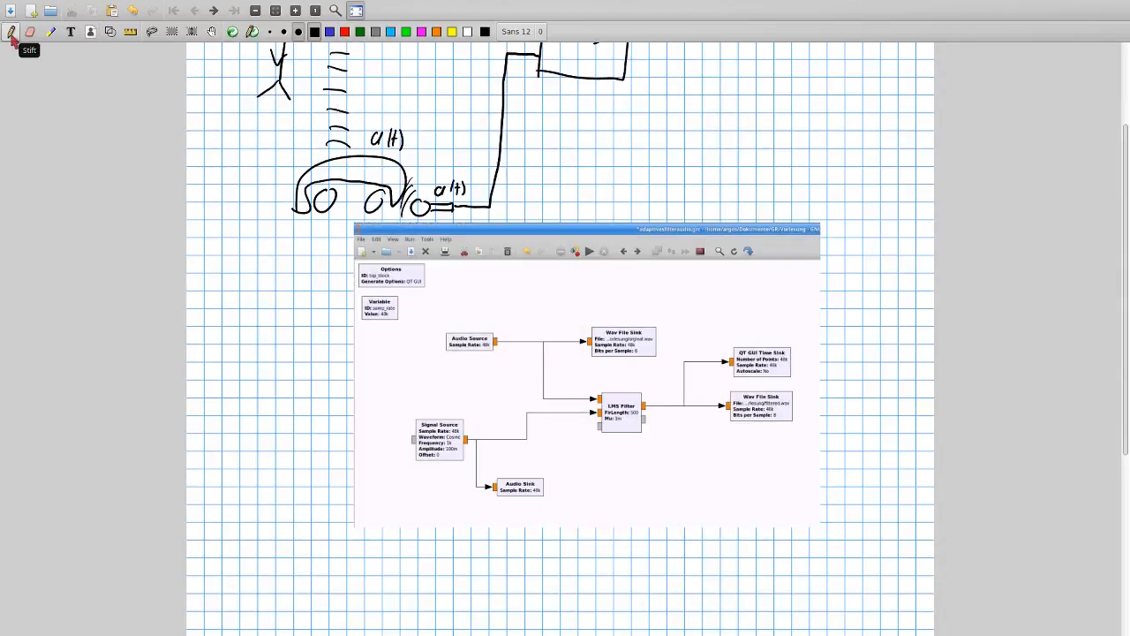
pyautogui.click(344, 32)
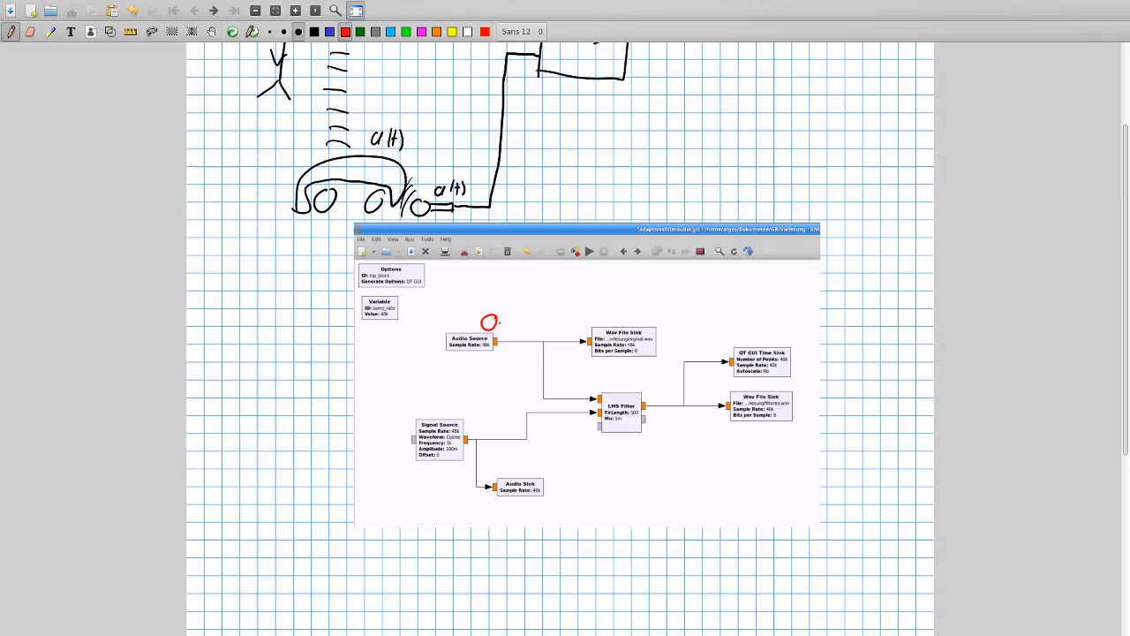
pyautogui.moveTo(494, 329); pyautogui.dragTo(516, 318)
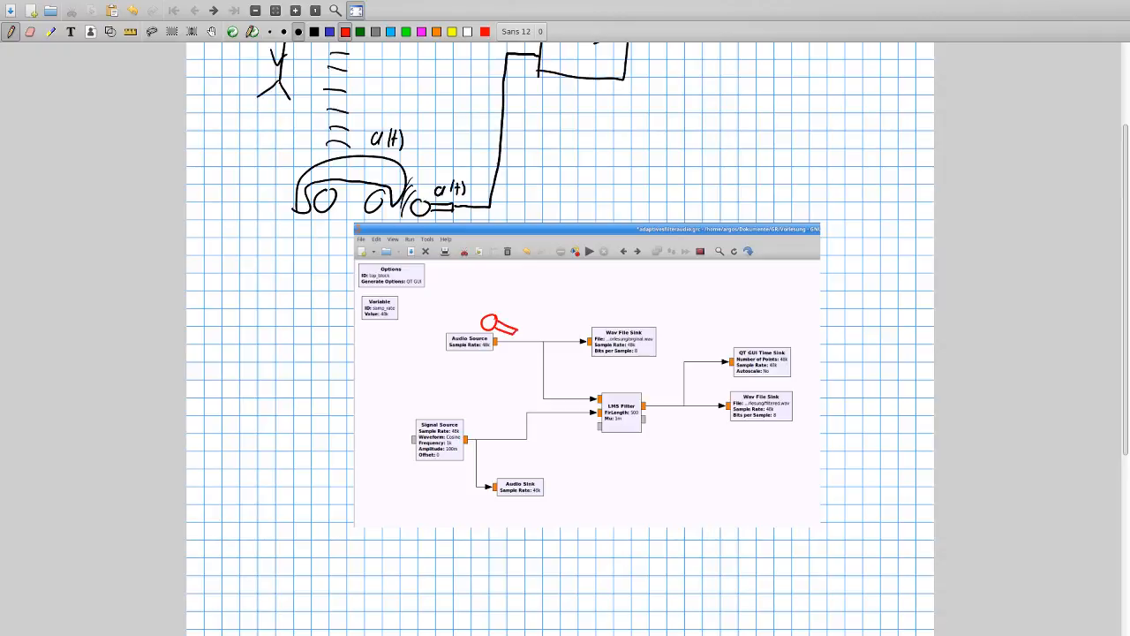
pyautogui.moveTo(427, 315); pyautogui.dragTo(406, 369)
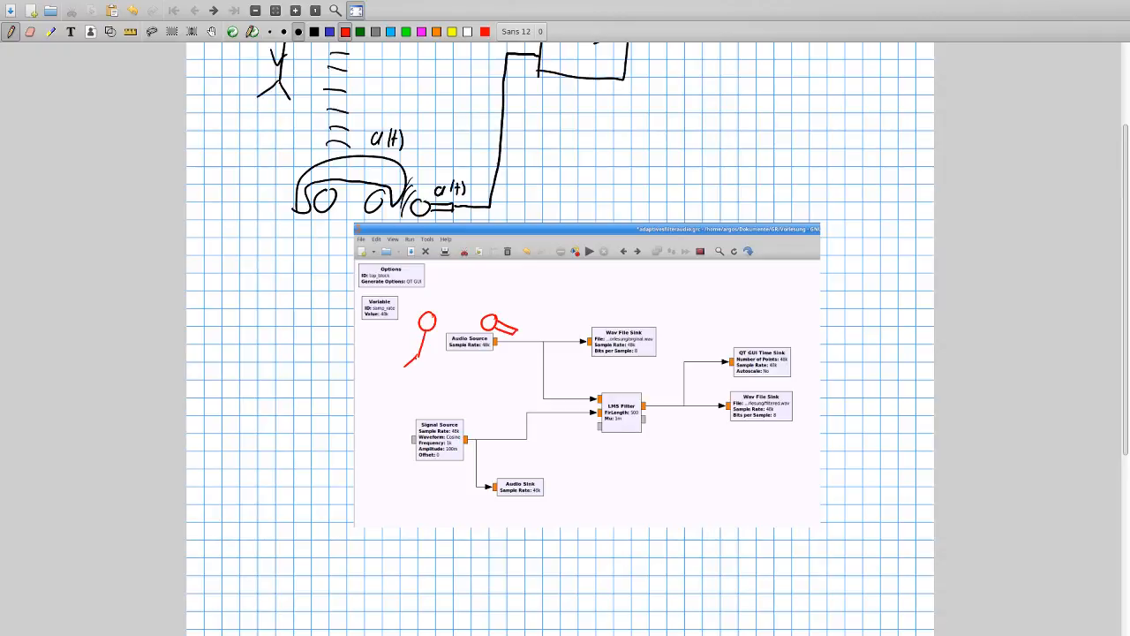
pyautogui.moveTo(424, 332); pyautogui.dragTo(420, 365)
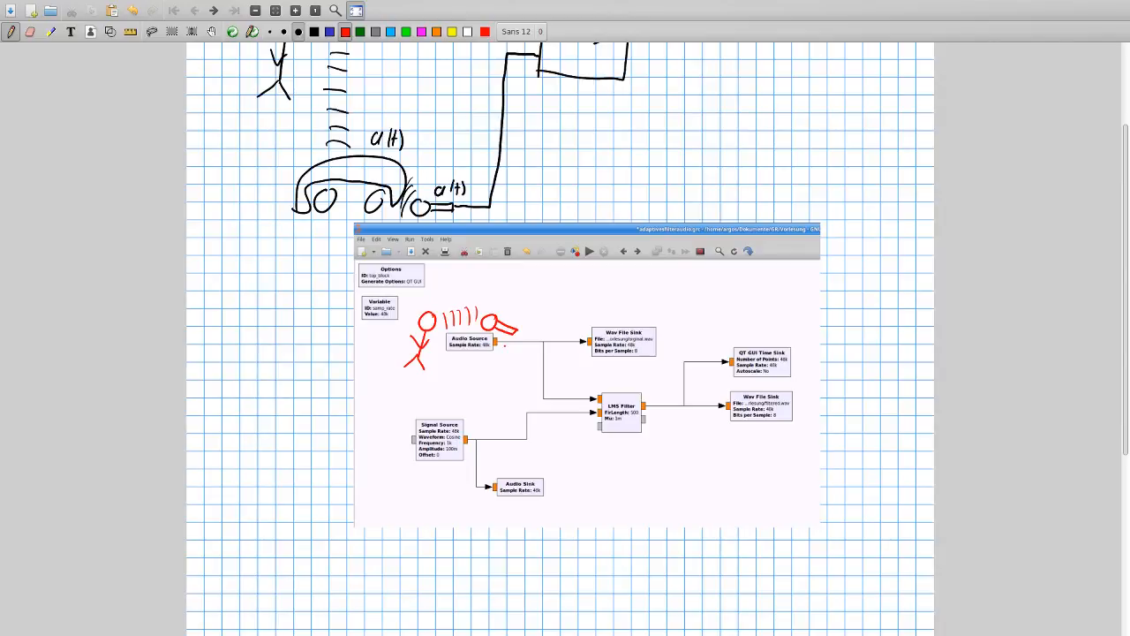
# Circle the Signal Source block in red and start tracing the signal paths.
pyautogui.moveTo(406, 410); pyautogui.dragTo(467, 468)
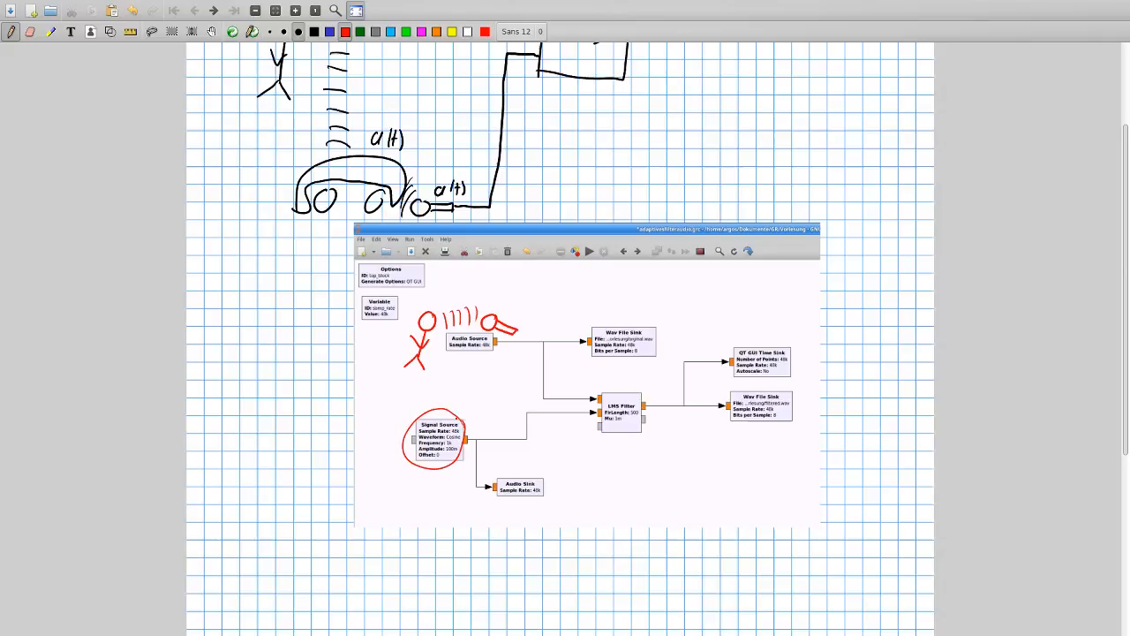
pyautogui.moveTo(467, 445); pyautogui.dragTo(487, 484)
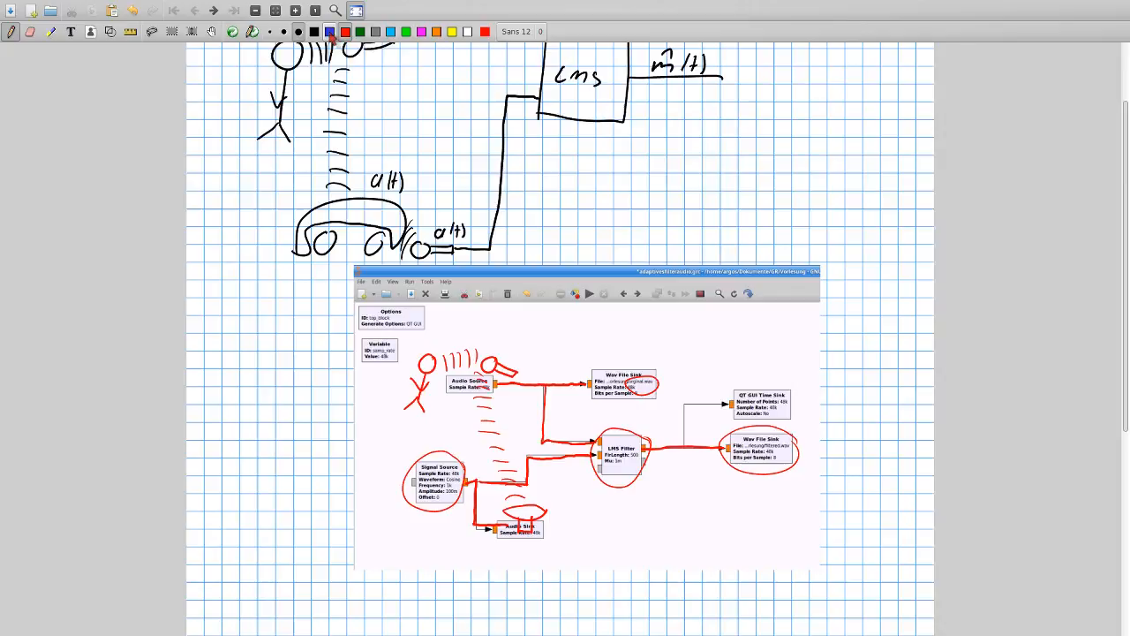
# Circle the speaker-and-microphone and car-and-microphone groups in blue.
pyautogui.moveTo(477, 460); pyautogui.dragTo(547, 509)
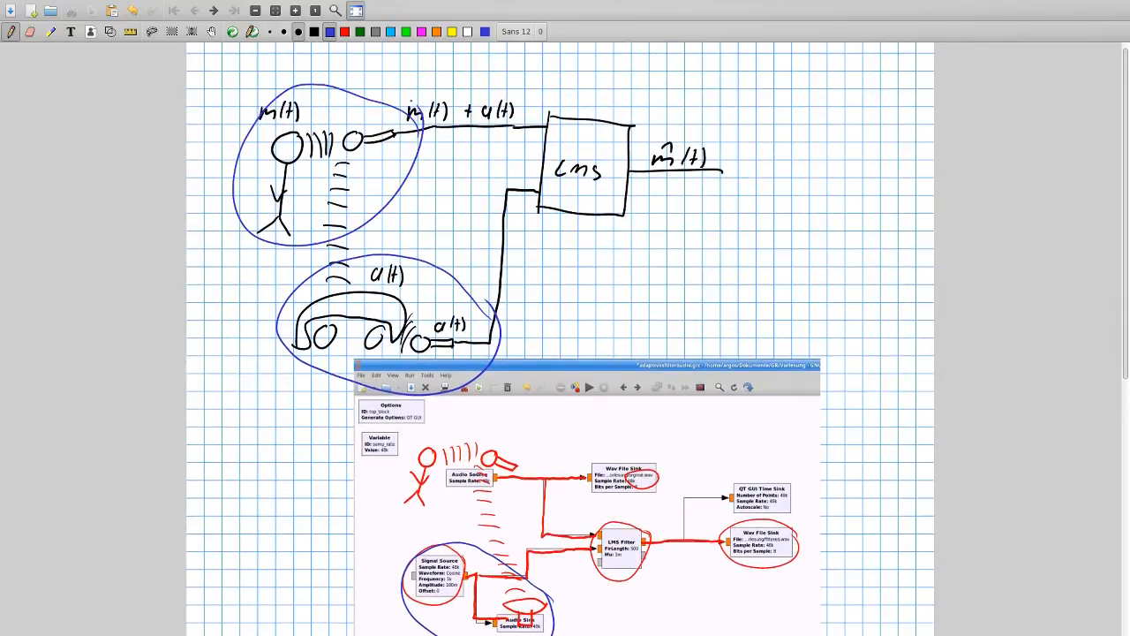
# Play original.wav from the Video folder in Parole.
pyautogui.scroll(-3)
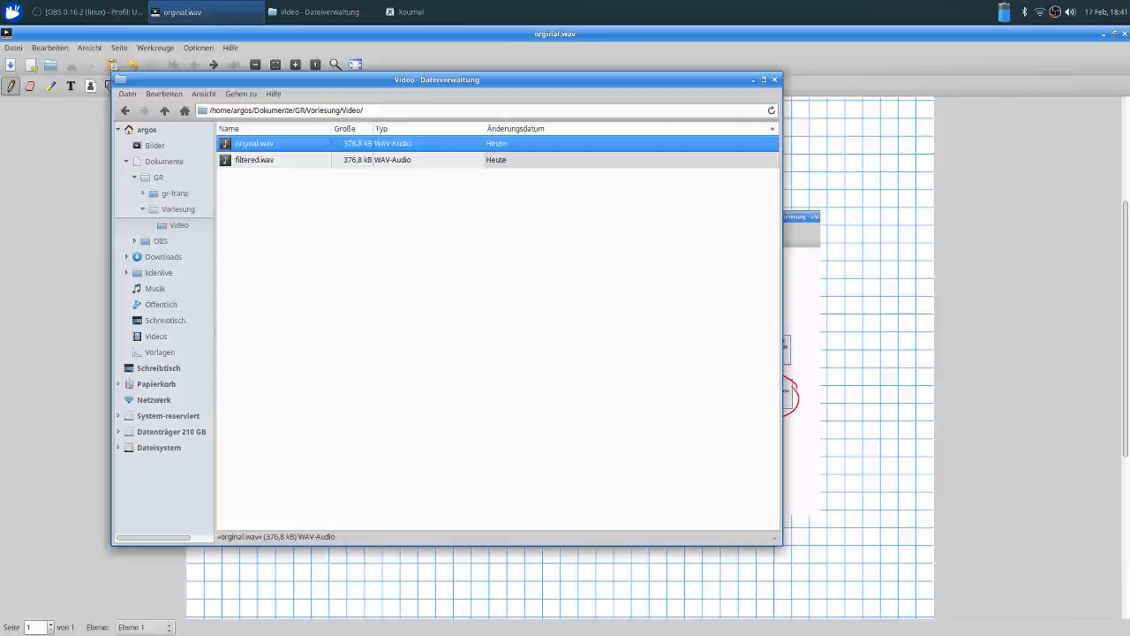
pyautogui.doubleClick(254, 143)
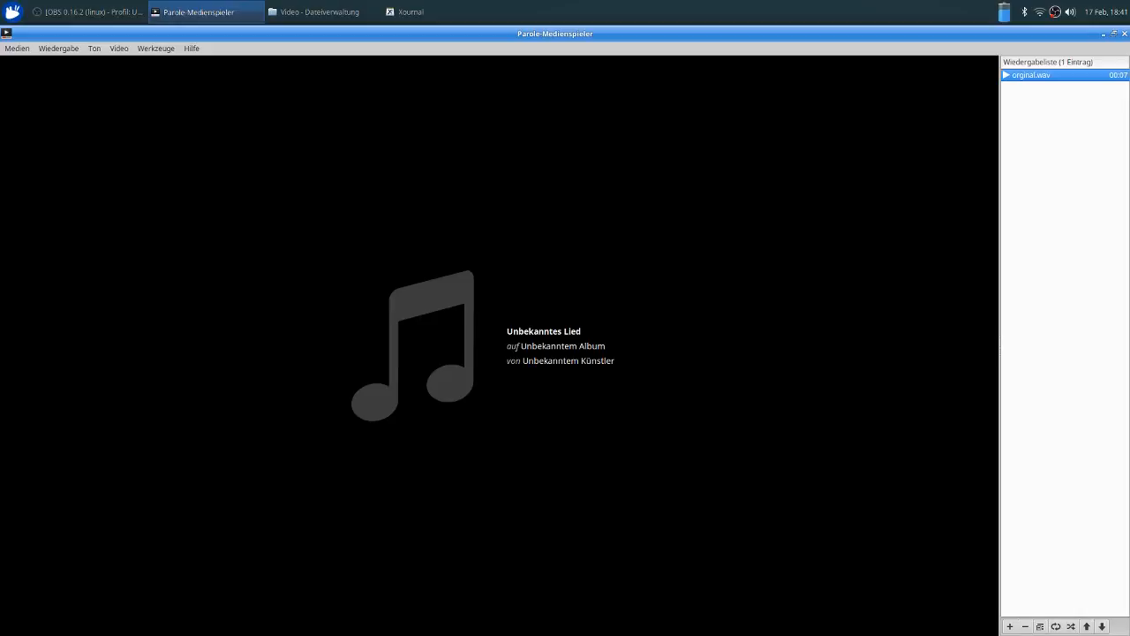
# Minimise Parole to bring Thunar back to the front.
pyautogui.click(316, 11)
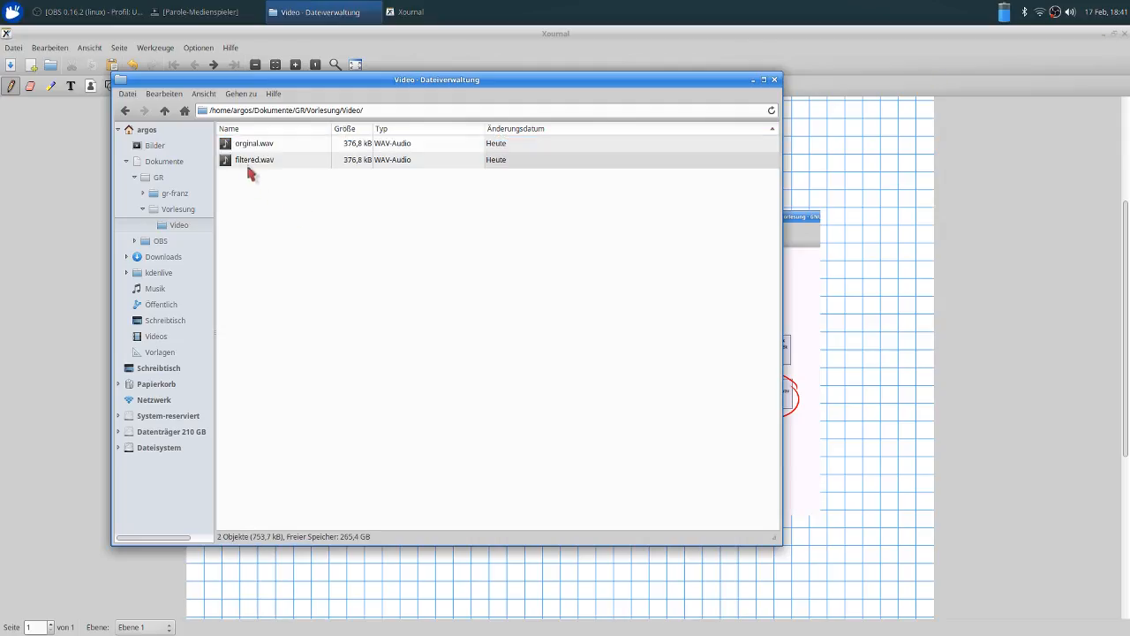
pyautogui.moveTo(248, 236)
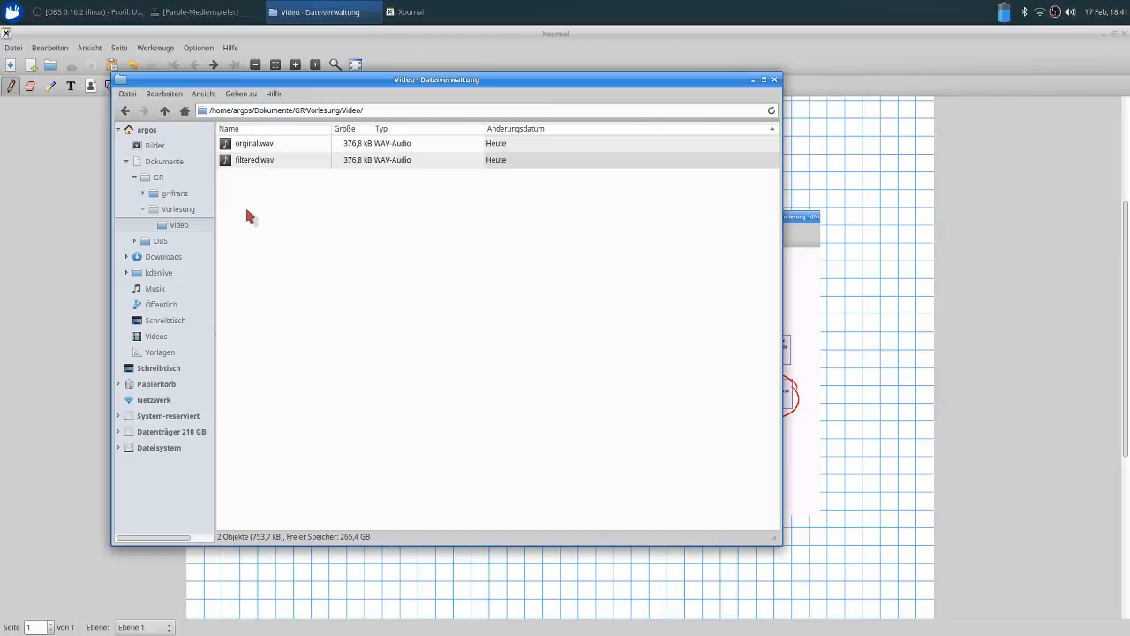
pyautogui.moveTo(251, 201)
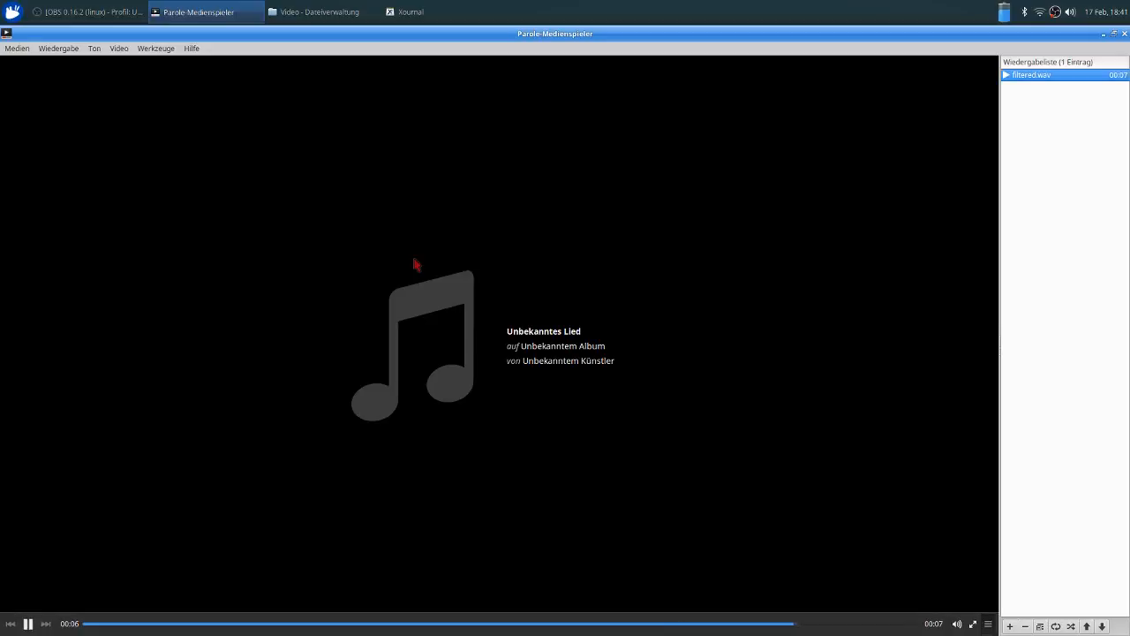
# Minimise Parole so Thunar shows with filtered.wav highlighted.
pyautogui.click(315, 11)
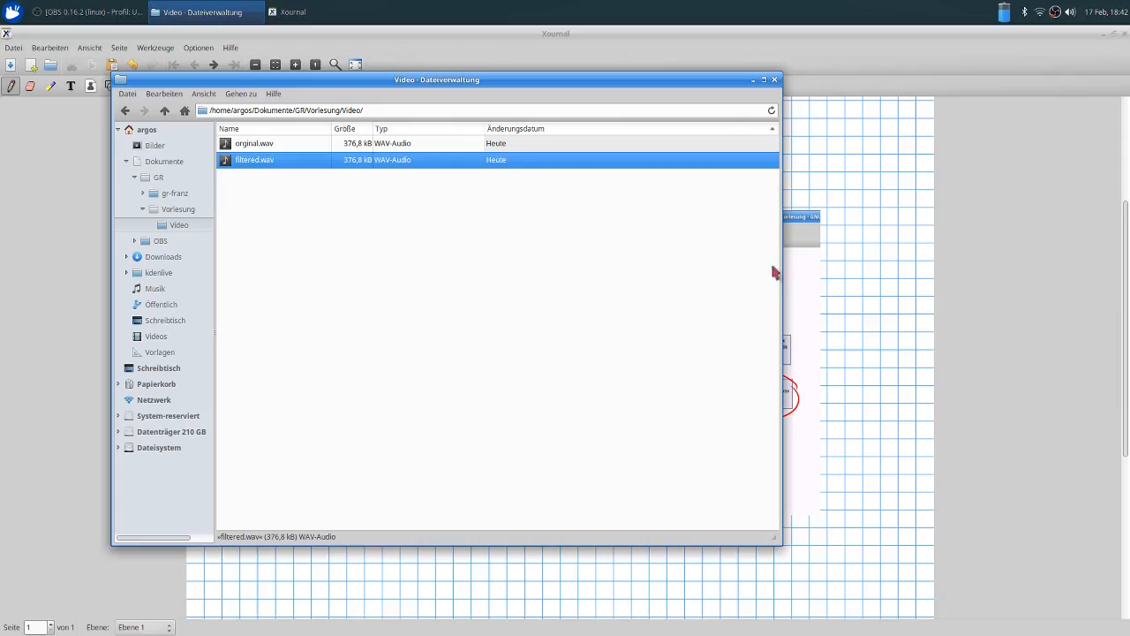